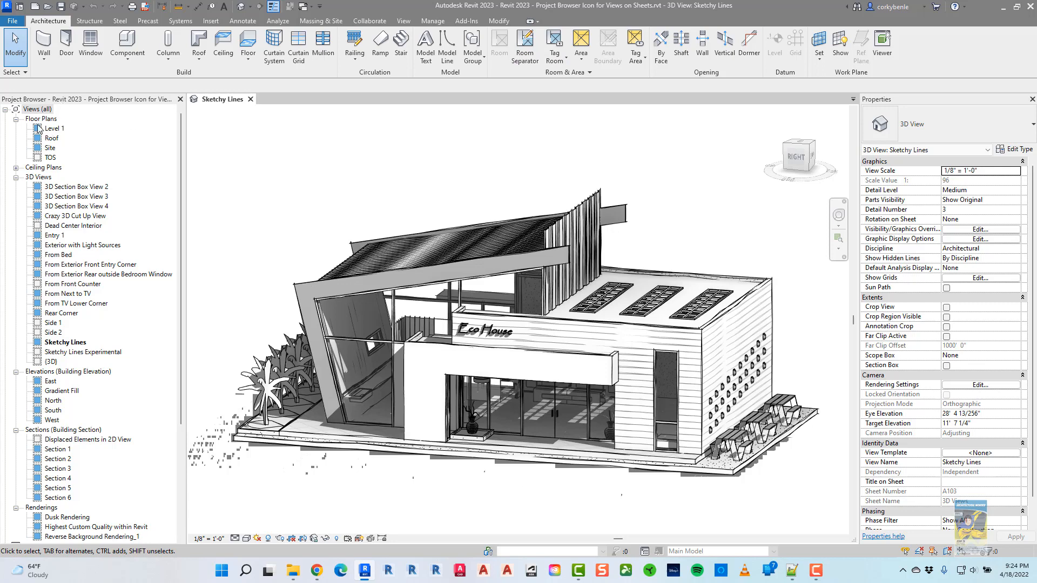
{"action": "mouse_move", "coordinate": [39, 148]}
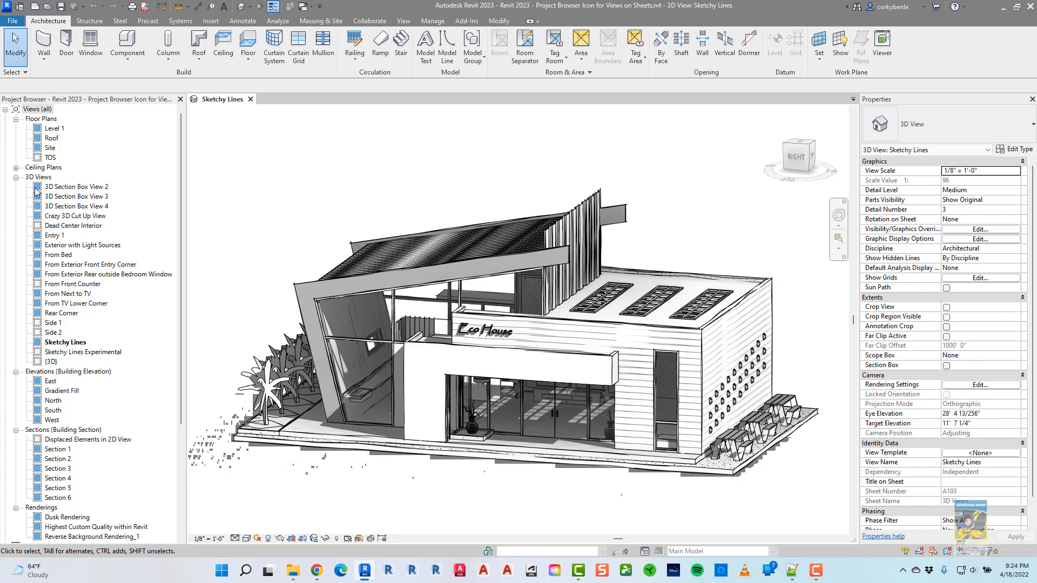
{"action": "mouse_move", "coordinate": [36, 207]}
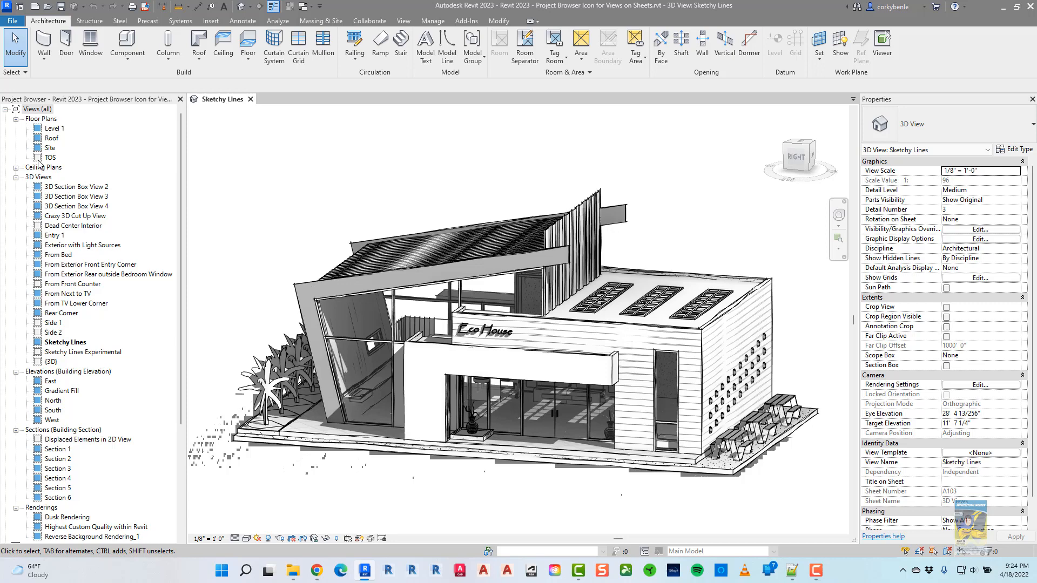
Create new sheet A107 from Sheets (all) with the default title block, then select the Side 1 view.
{"action": "scroll", "scroll_direction": "down", "scroll_amount": 3}
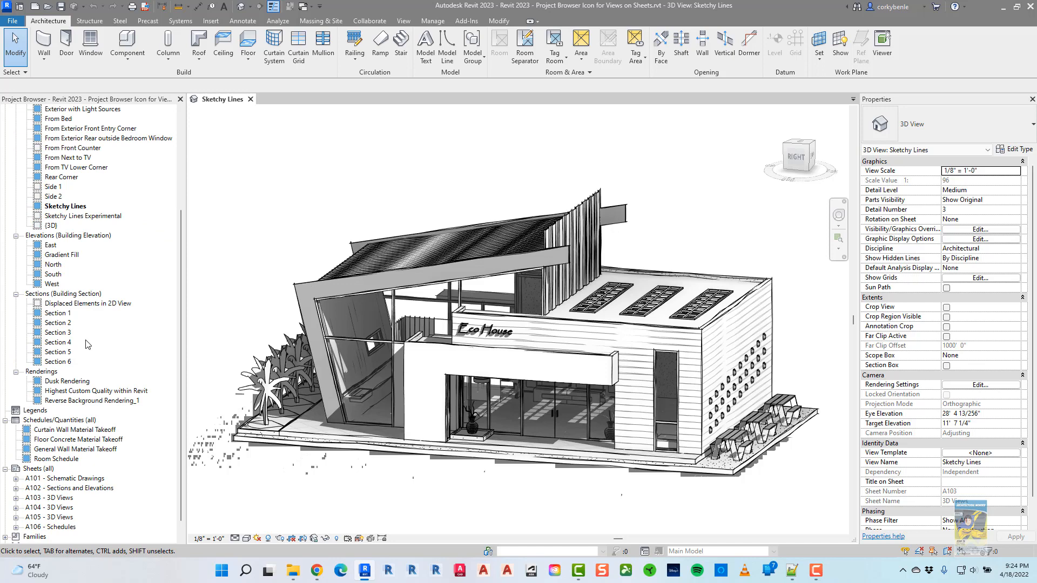
{"action": "scroll", "scroll_direction": "down", "scroll_amount": 3}
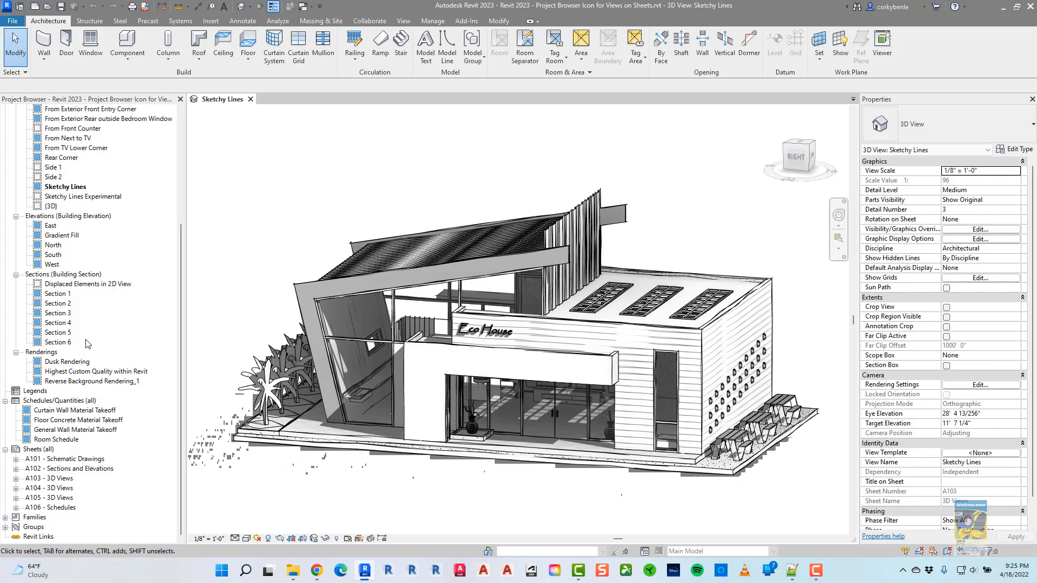
{"action": "mouse_move", "coordinate": [89, 330]}
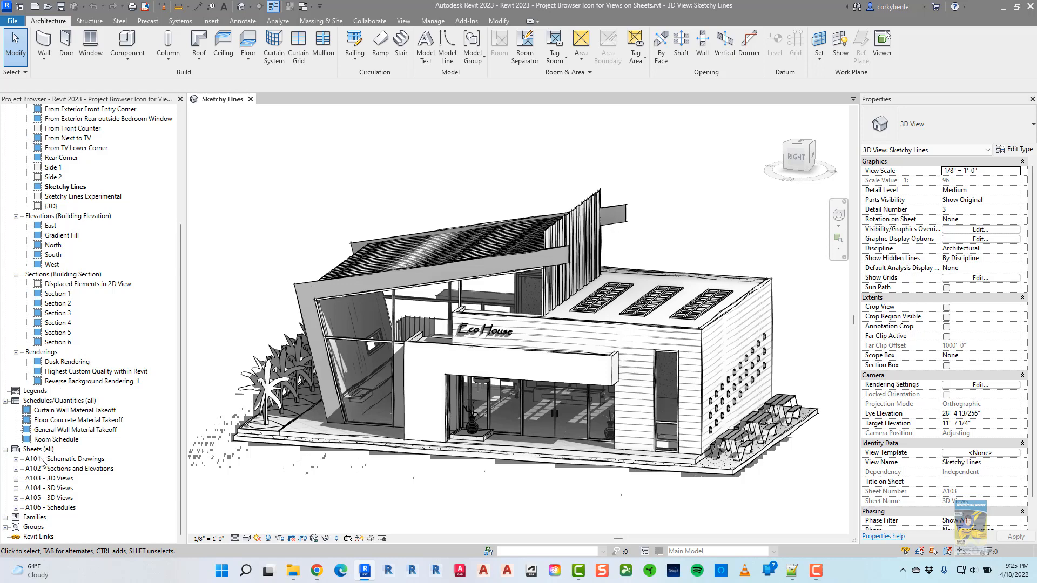
{"action": "right_click", "coordinate": [32, 449]}
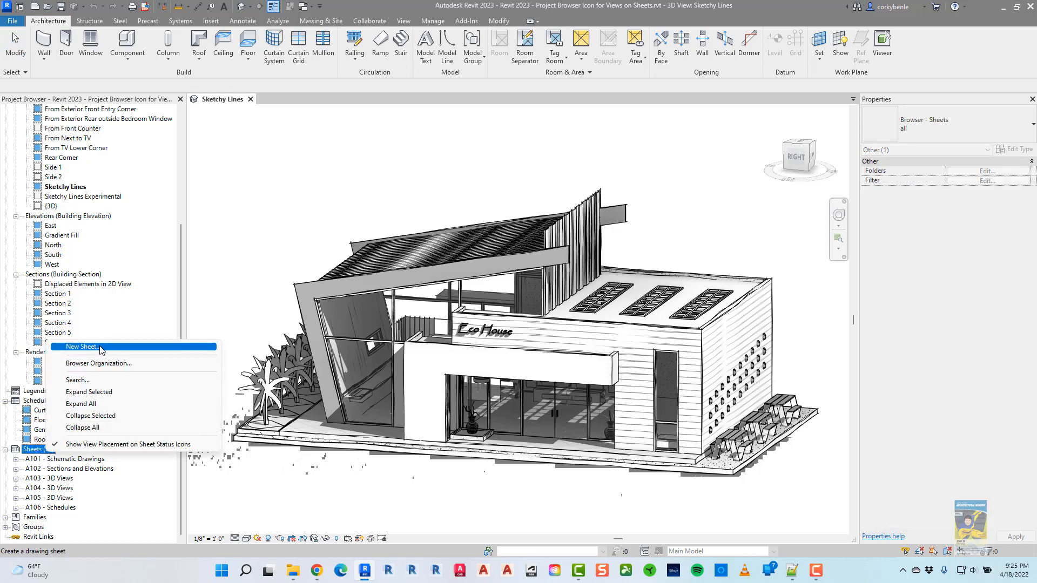
{"action": "left_click", "coordinate": [80, 347]}
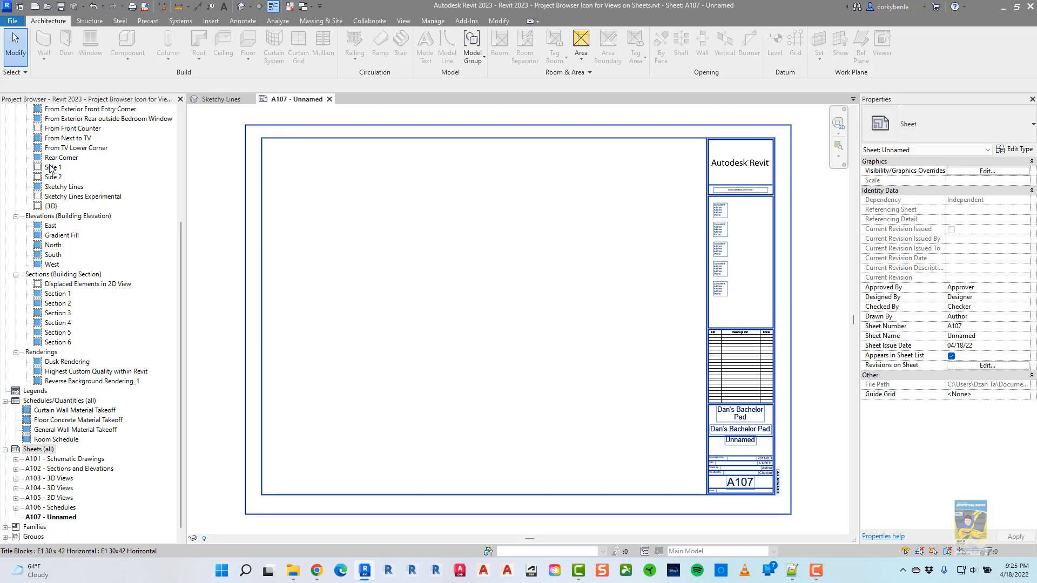
{"action": "left_click", "coordinate": [52, 167]}
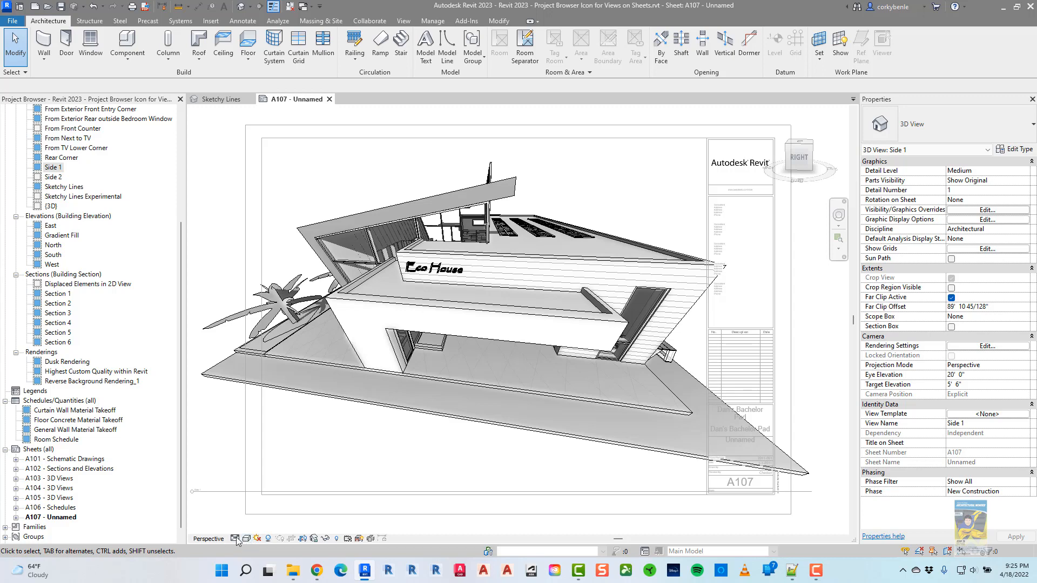
{"action": "mouse_move", "coordinate": [607, 452]}
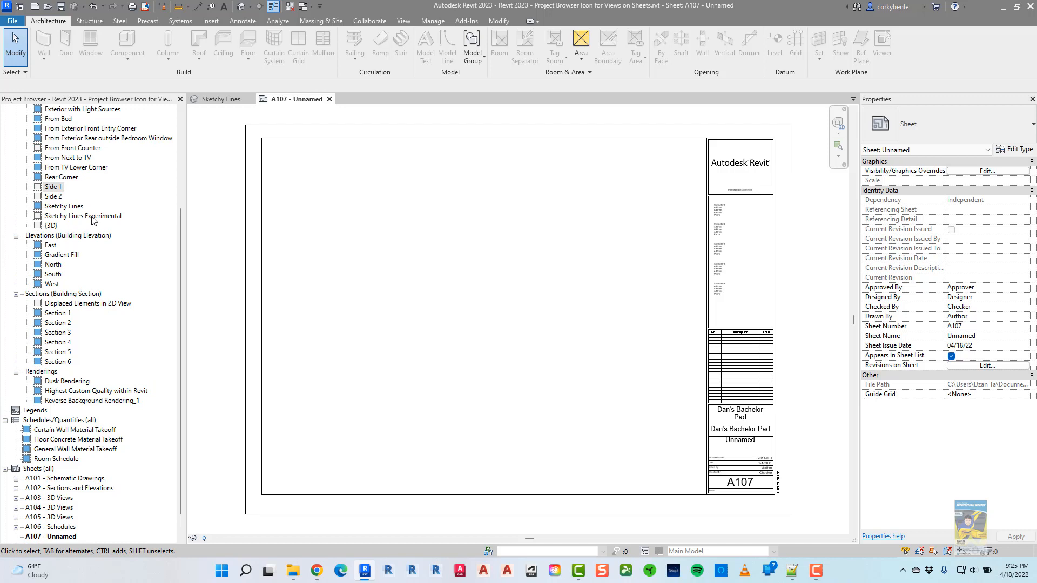
Place the From Front Counter view on sheet A107 and select A106 - Schedules in the browser.
{"action": "left_click", "coordinate": [73, 167]}
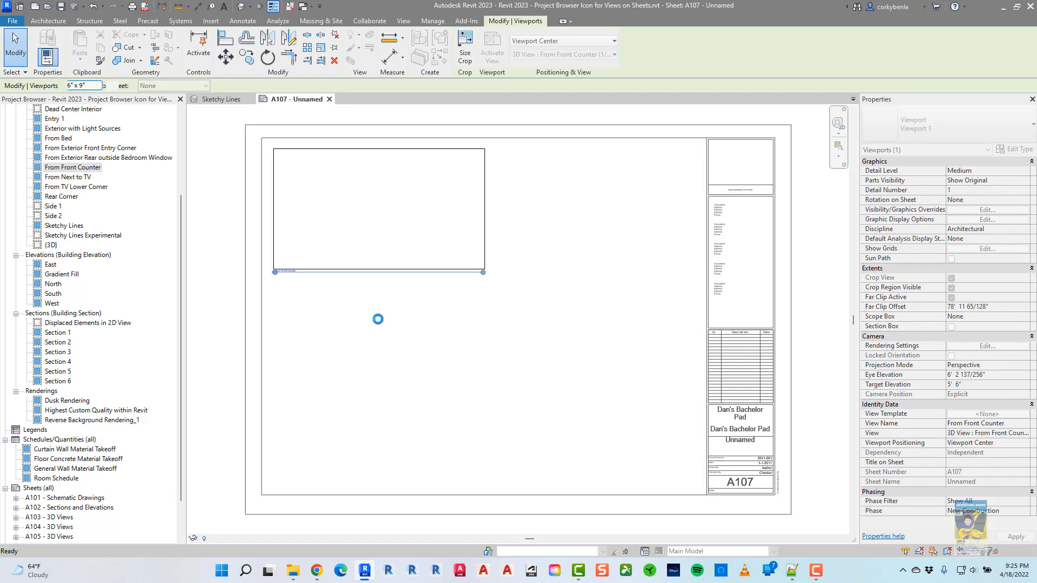
{"action": "mouse_move", "coordinate": [449, 291]}
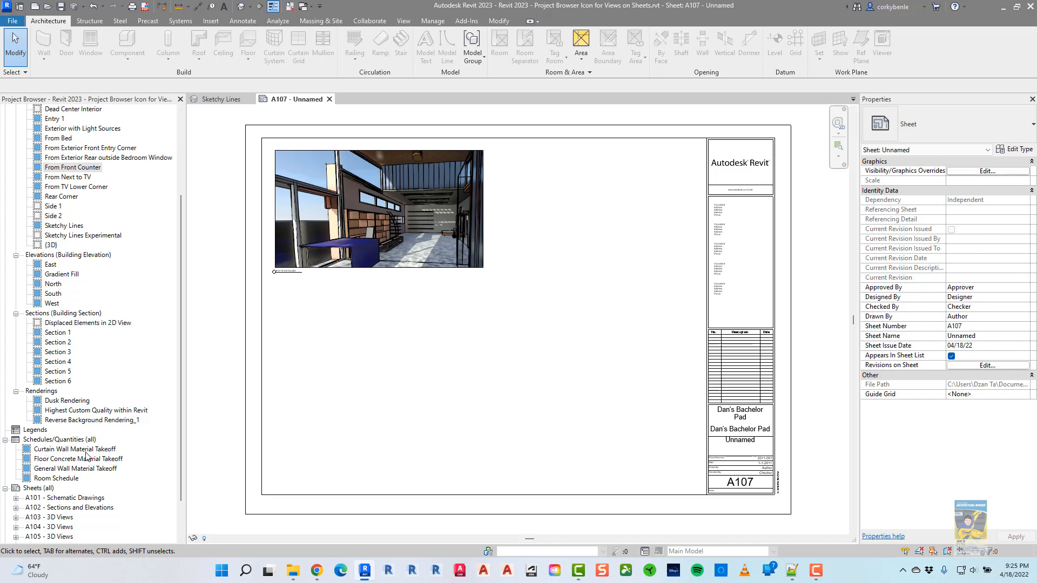
{"action": "mouse_move", "coordinate": [176, 408]}
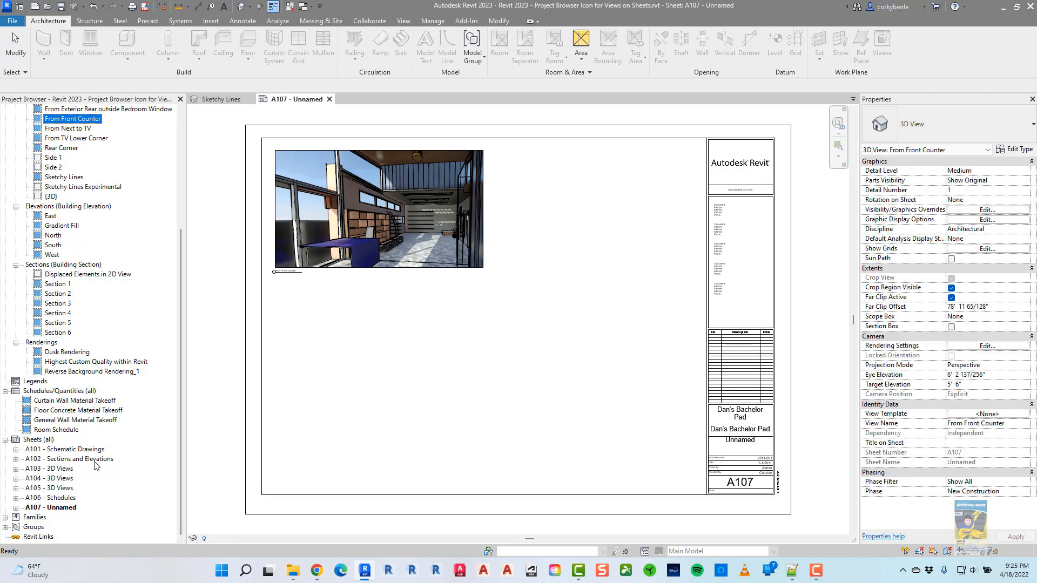
{"action": "left_click", "coordinate": [45, 497]}
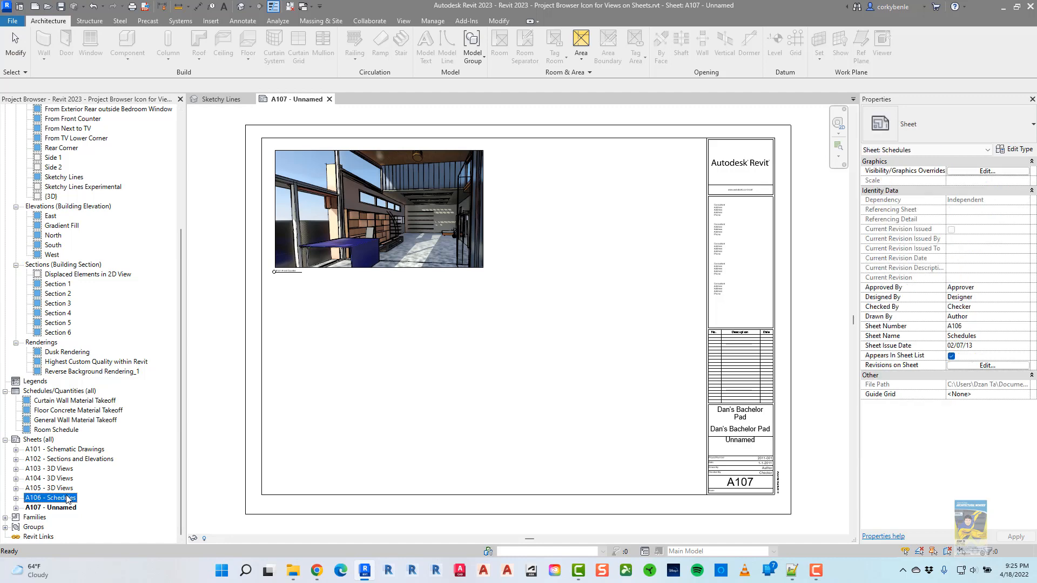
Open sheet A106 - Schedules from the Project Browser to show its placed schedules.
{"action": "double_click", "coordinate": [46, 496]}
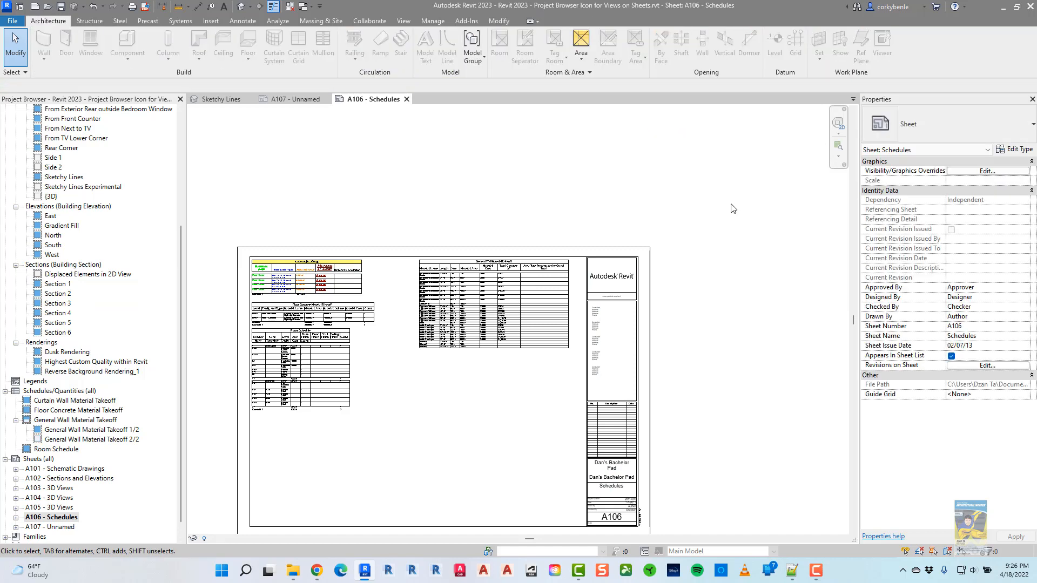
{"action": "mouse_move", "coordinate": [721, 370]}
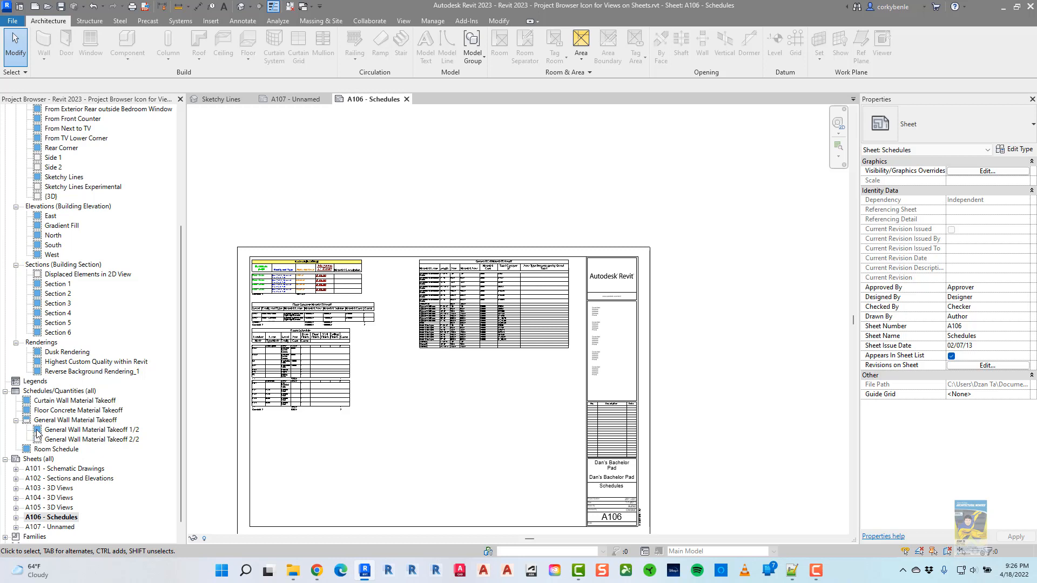
{"action": "mouse_move", "coordinate": [56, 447]}
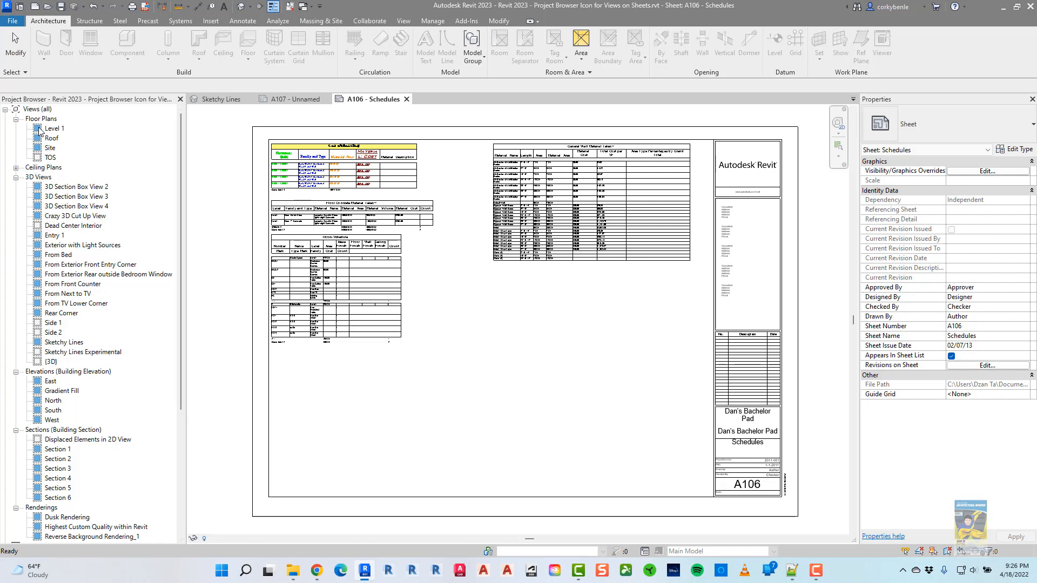
{"action": "right_click", "coordinate": [40, 125]}
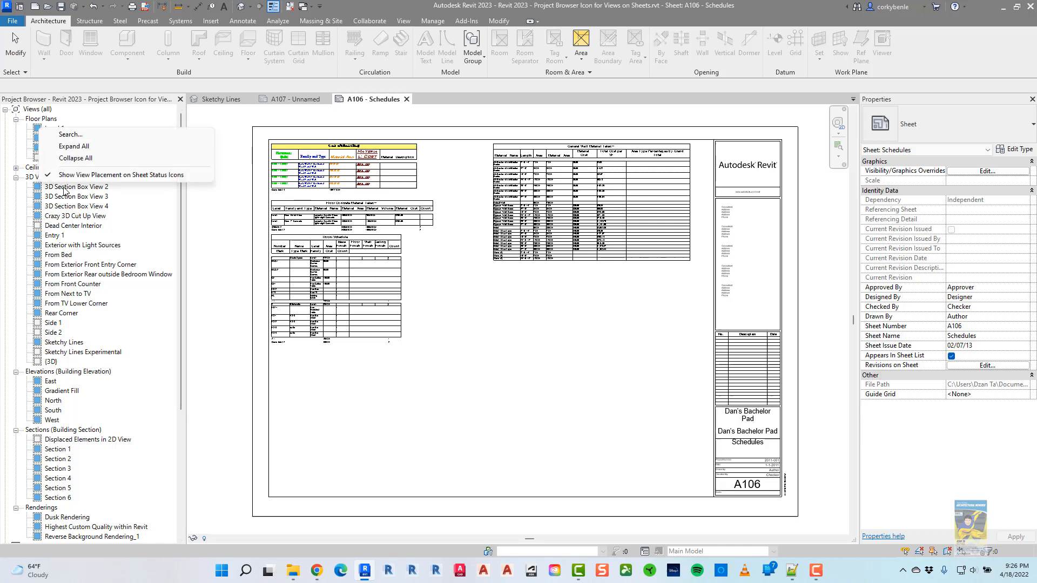
{"action": "mouse_move", "coordinate": [120, 175]}
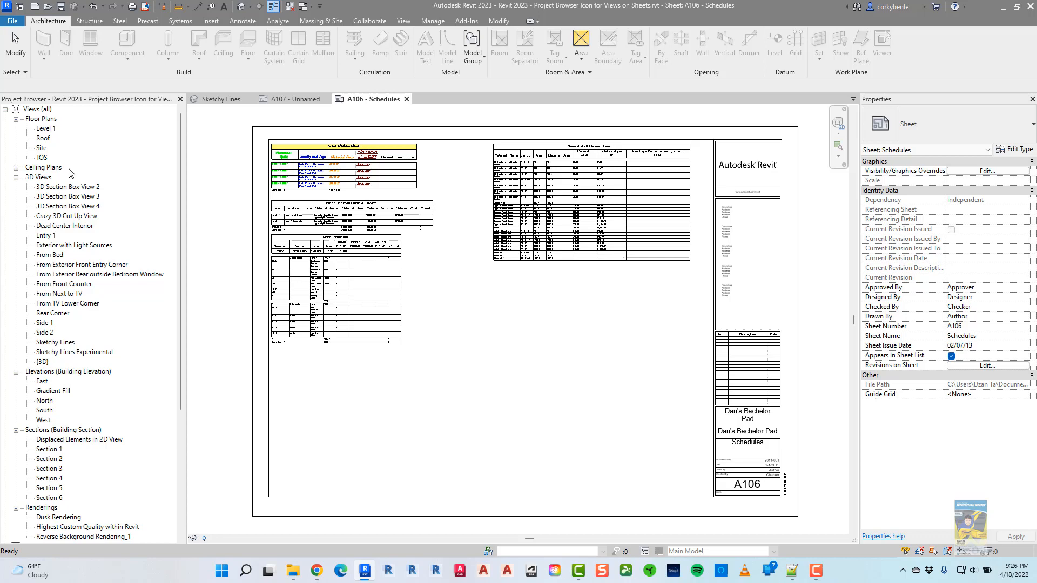
{"action": "right_click", "coordinate": [45, 129]}
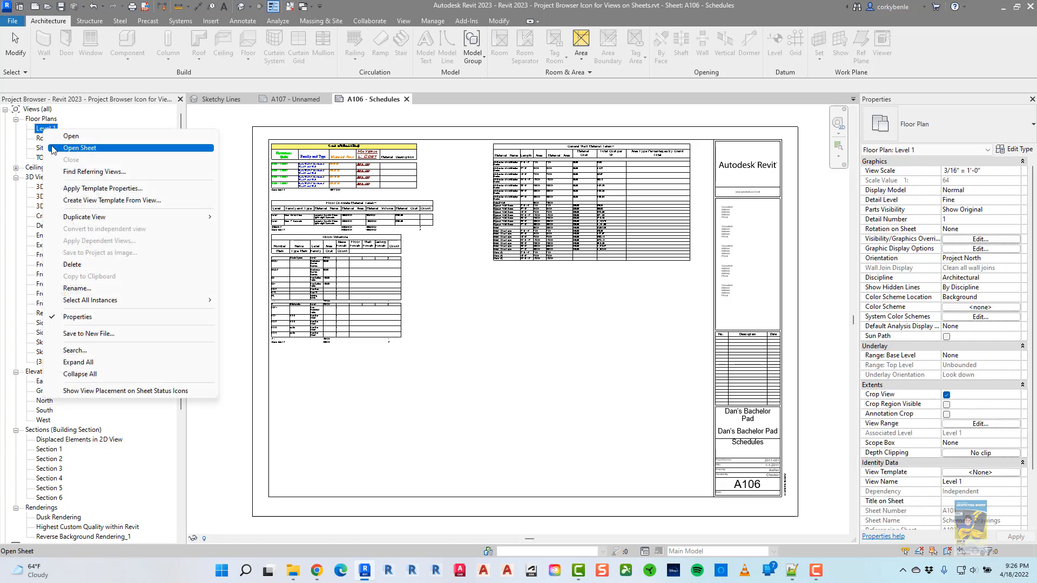
{"action": "mouse_move", "coordinate": [106, 395]}
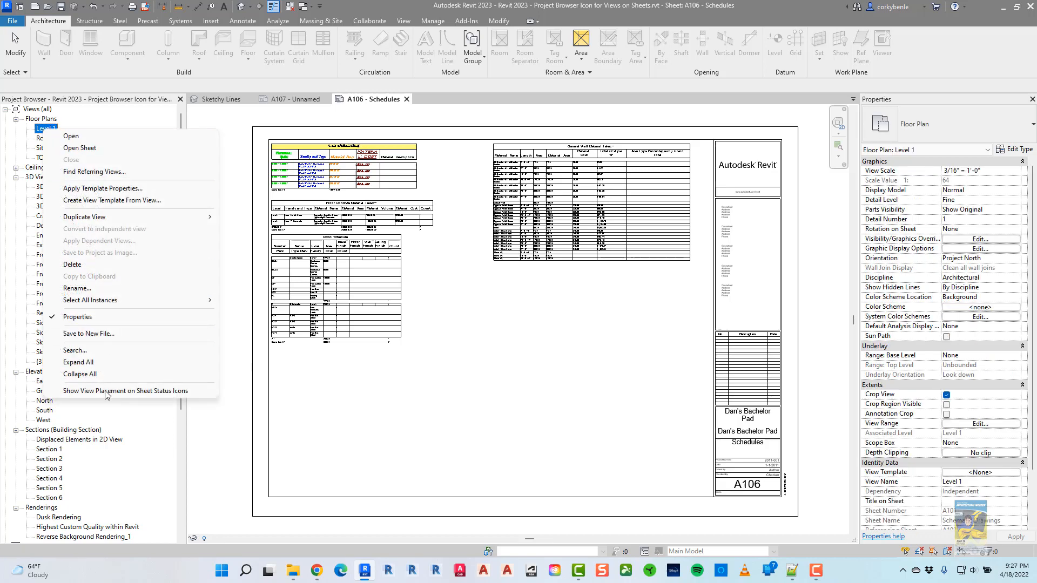
{"action": "left_click", "coordinate": [399, 396]}
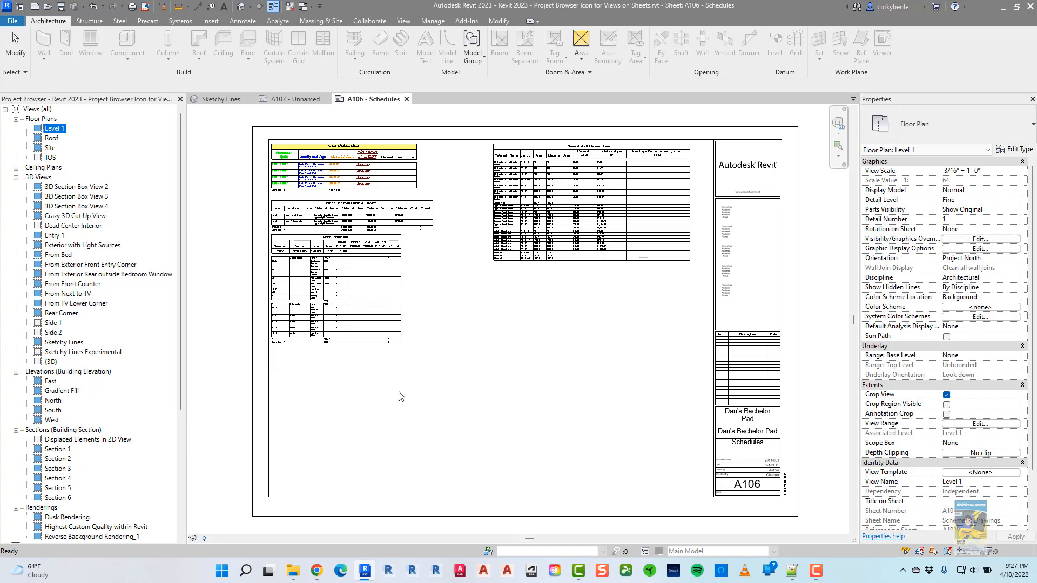